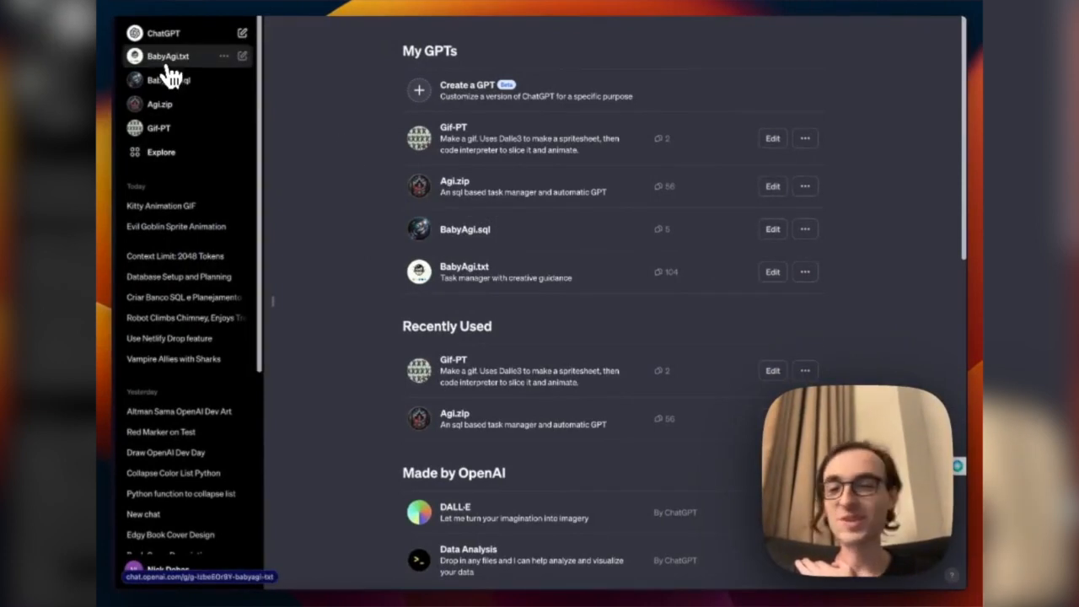
Start a BabyAgi.txt chat asking it to create todo.txt and help plan the day.
click(168, 56)
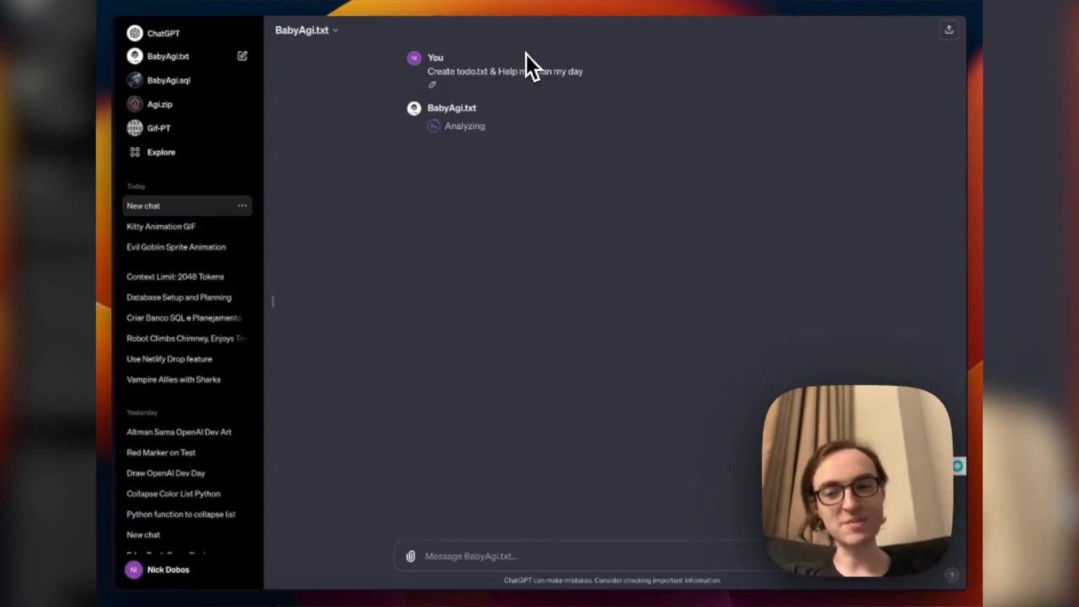
mouse_move(466, 88)
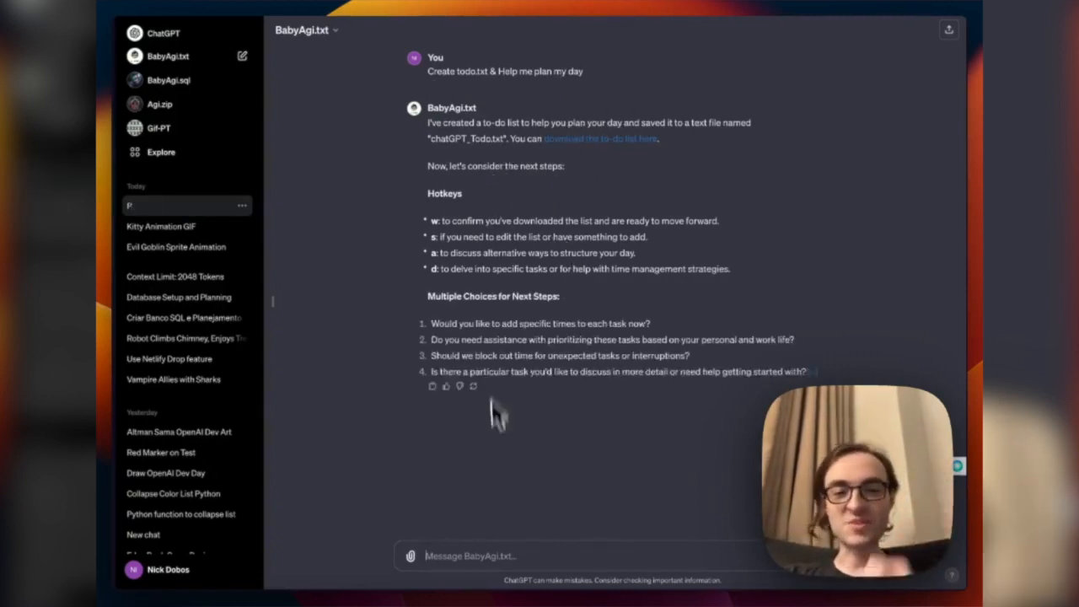
Send 'Finish this demo video, and pack for my flight' and read the updated to-do list reply.
text(Finish t)
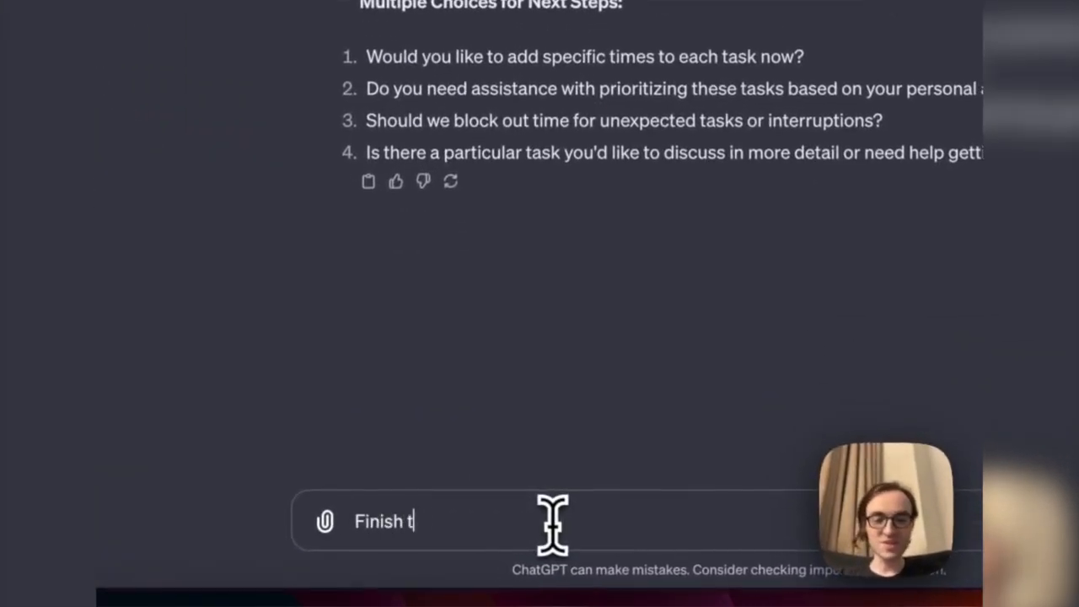
text(his demo video, and)
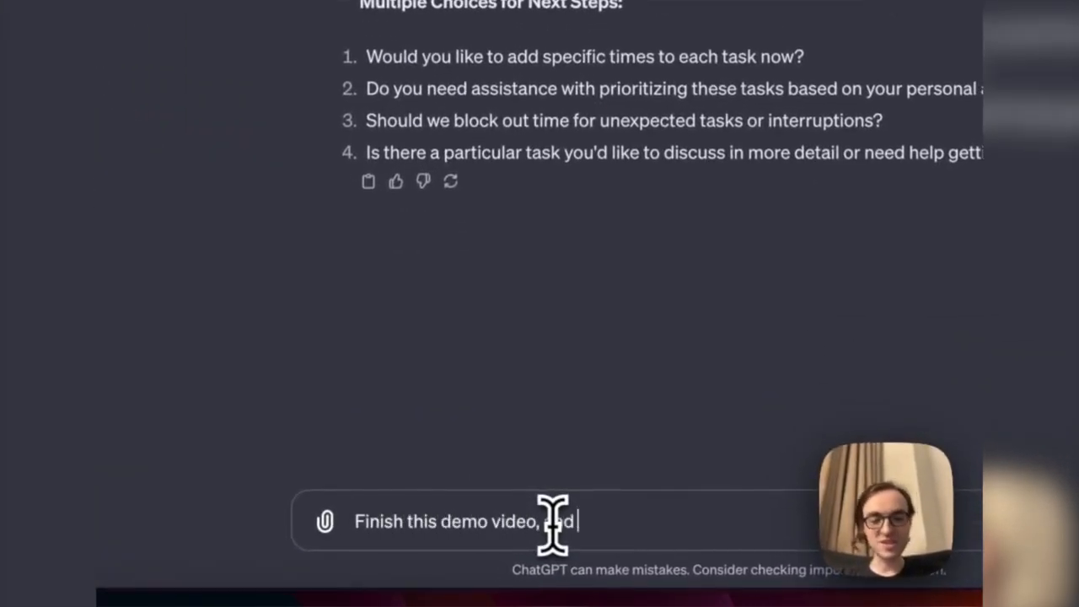
text(pack for my flight)
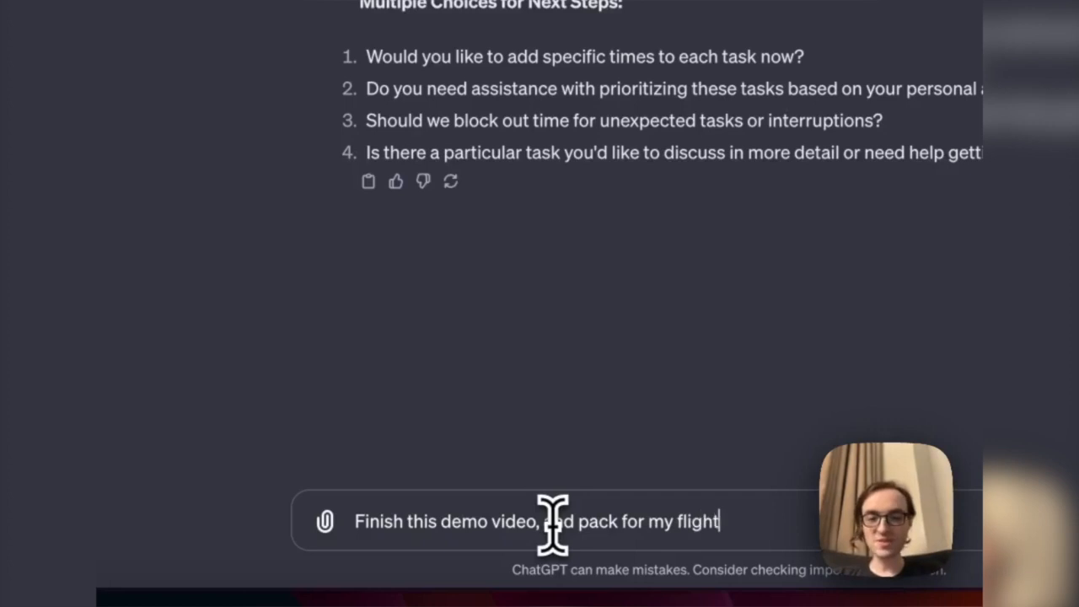
key(Return)
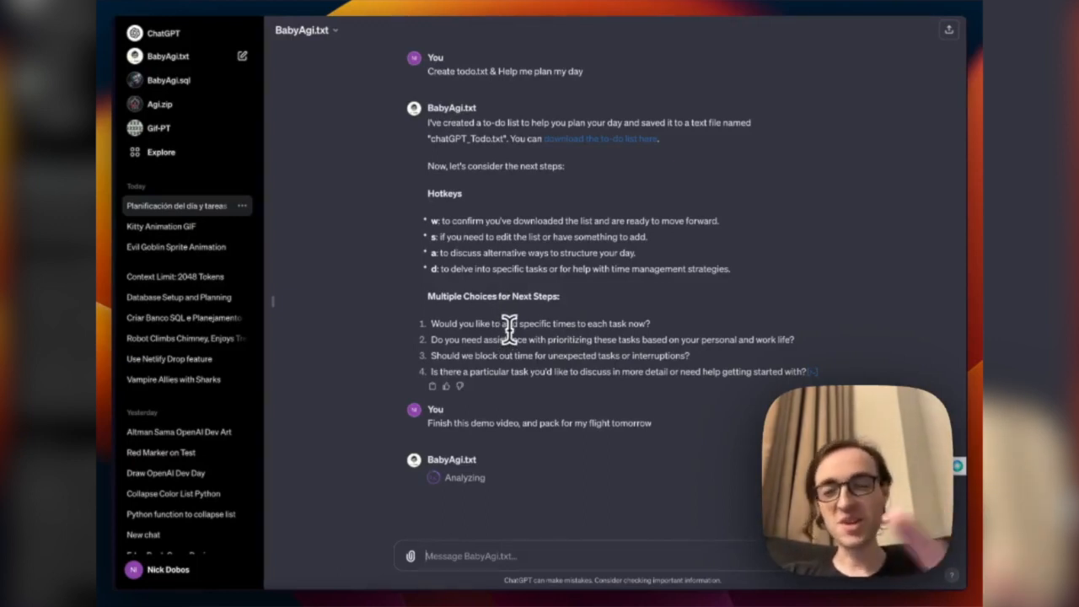
mouse_move(508, 240)
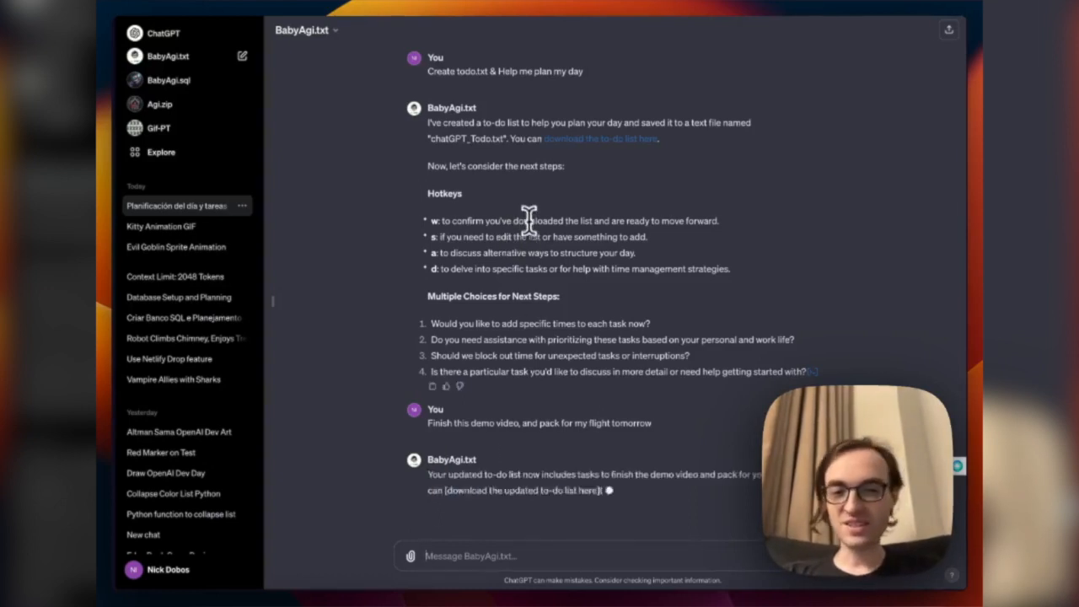
scroll(down, 3)
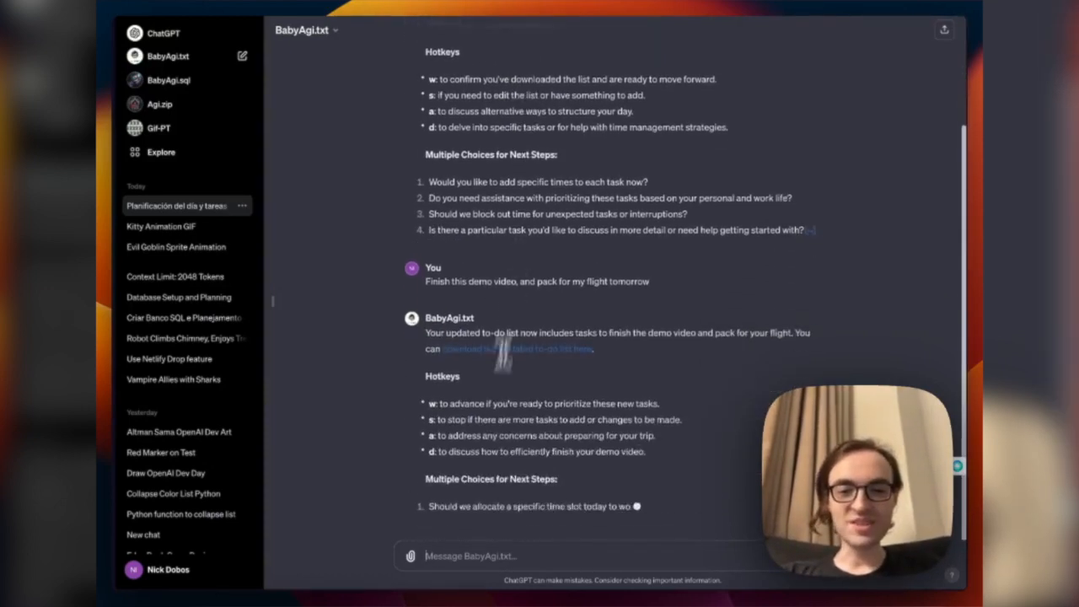
scroll(down, 3)
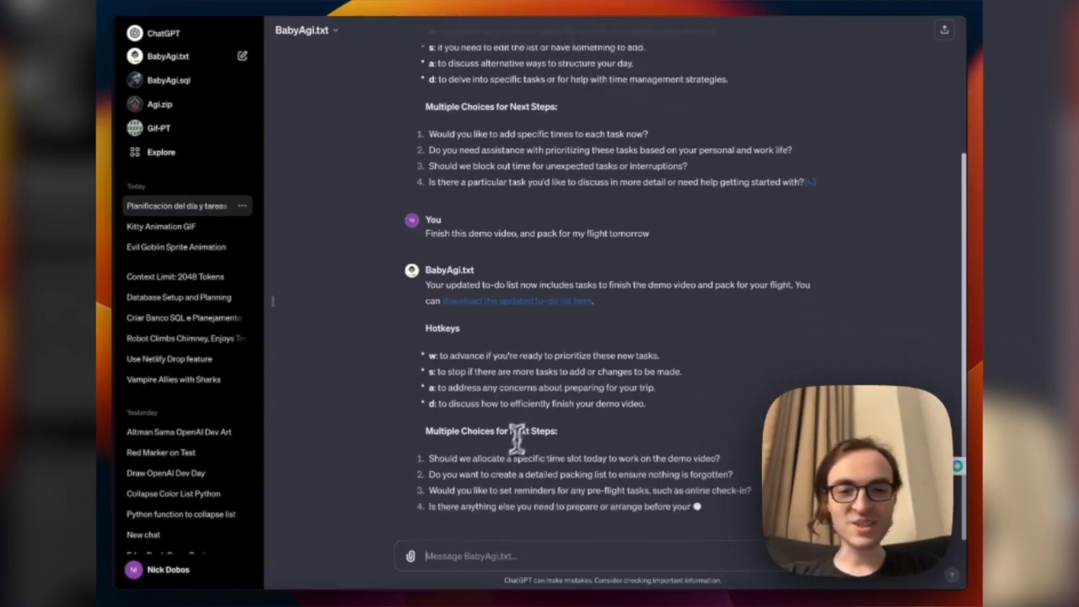
scroll(down, 3)
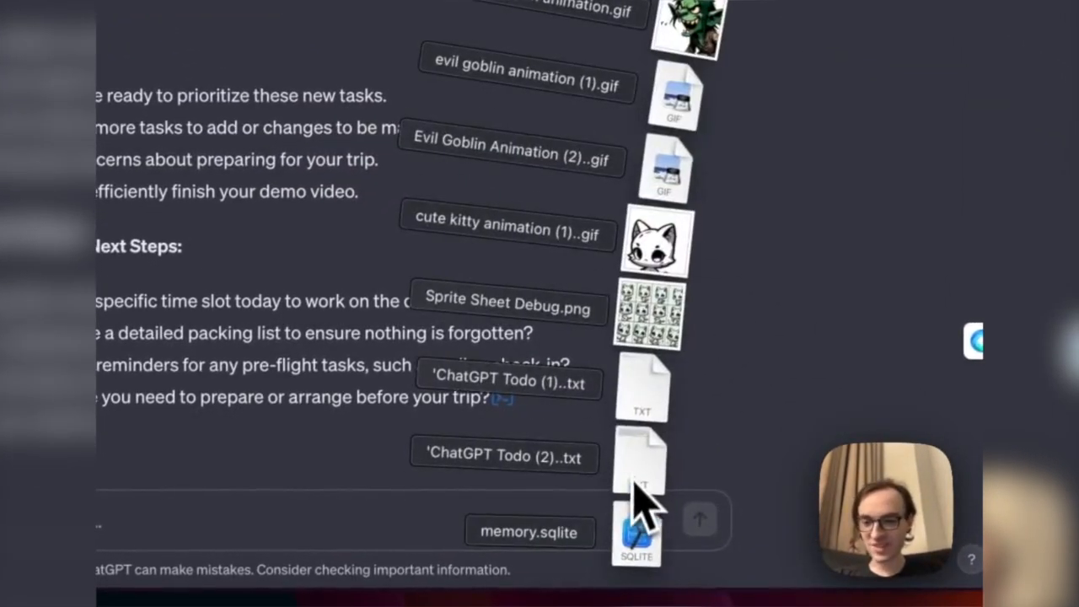
View the downloaded 'ChatGPT Todo (2).txt' with both new tasks in TextEdit.
click(502, 458)
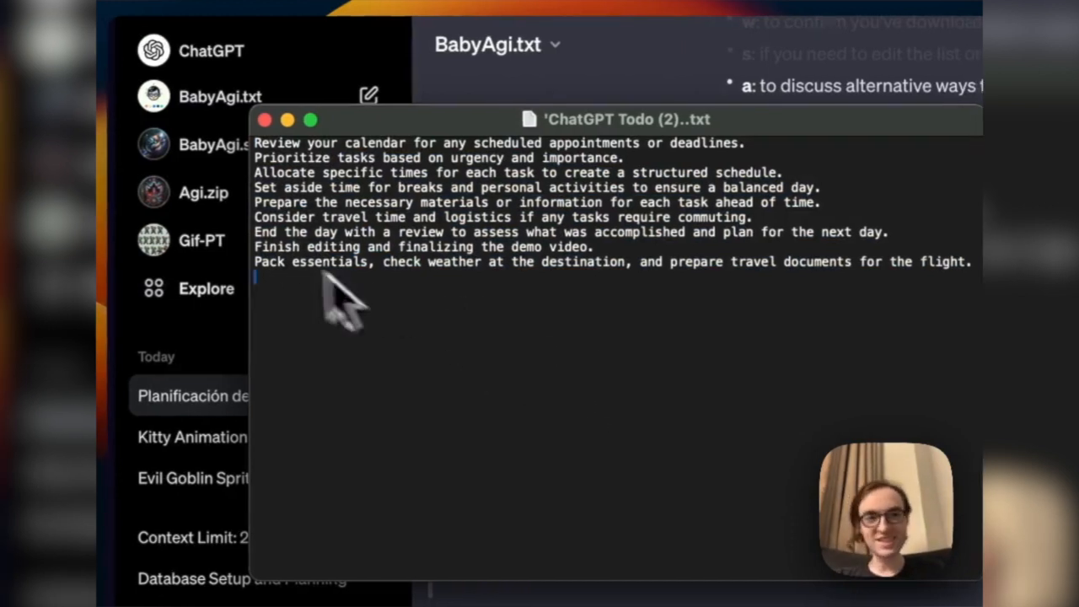
click(267, 118)
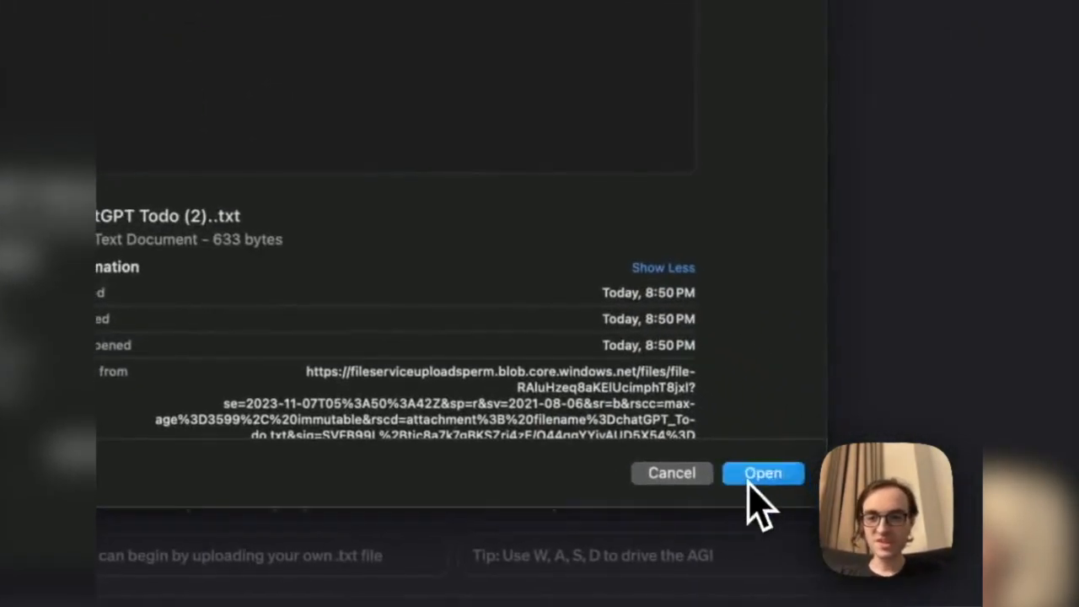
Upload 'ChatGPT Todo (2).txt' into a fresh BabyAgi.txt chat for reprioritizing.
click(762, 472)
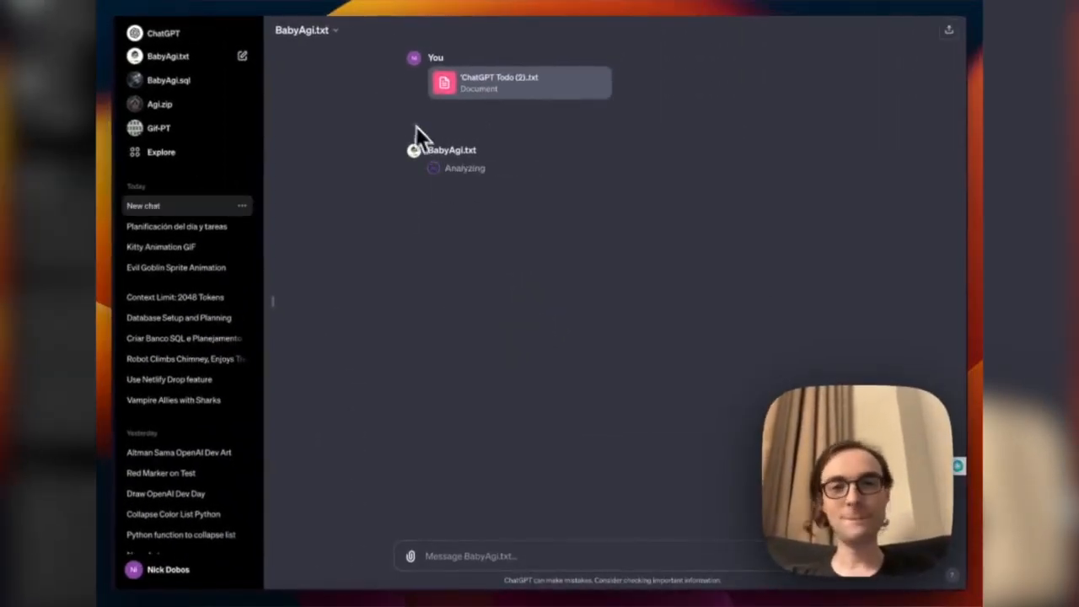
mouse_move(441, 222)
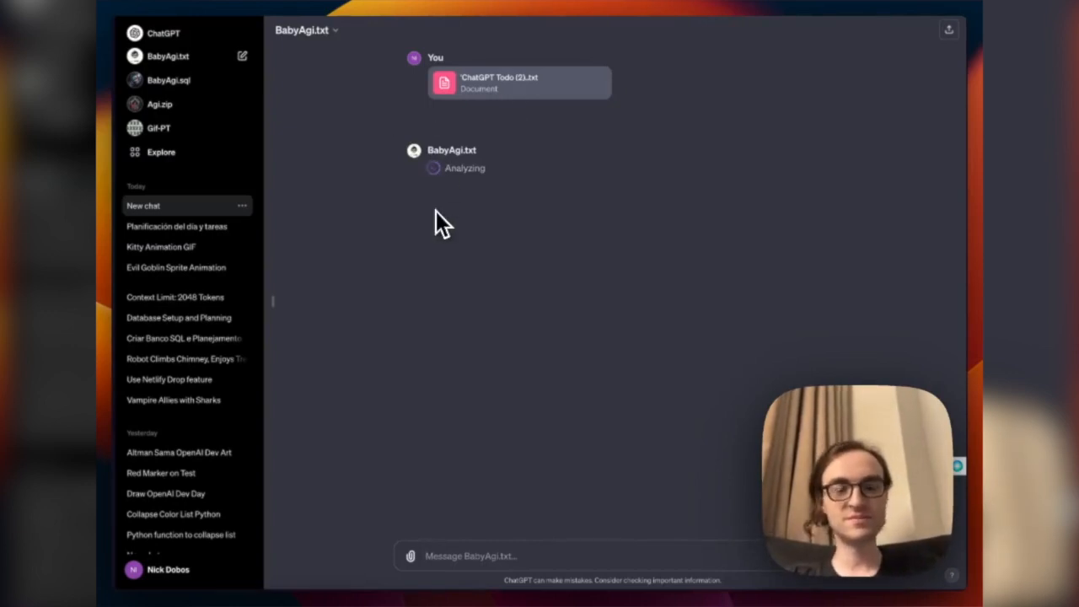
mouse_move(385, 116)
text(W. Done)
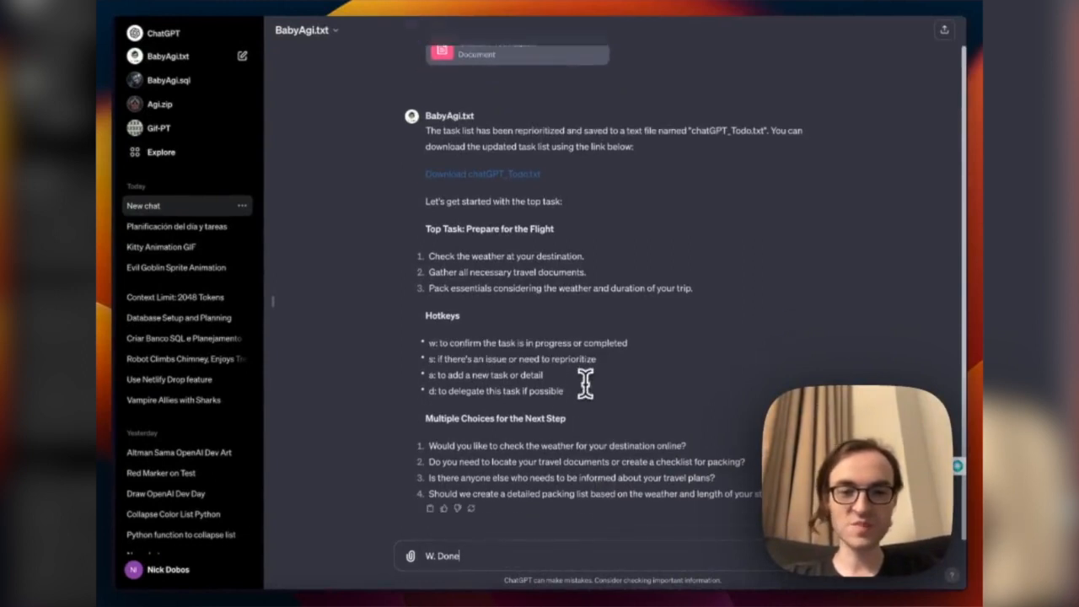
Reply 'W Done' to mark the flight task complete and review the demo video as next task.
key(Return)
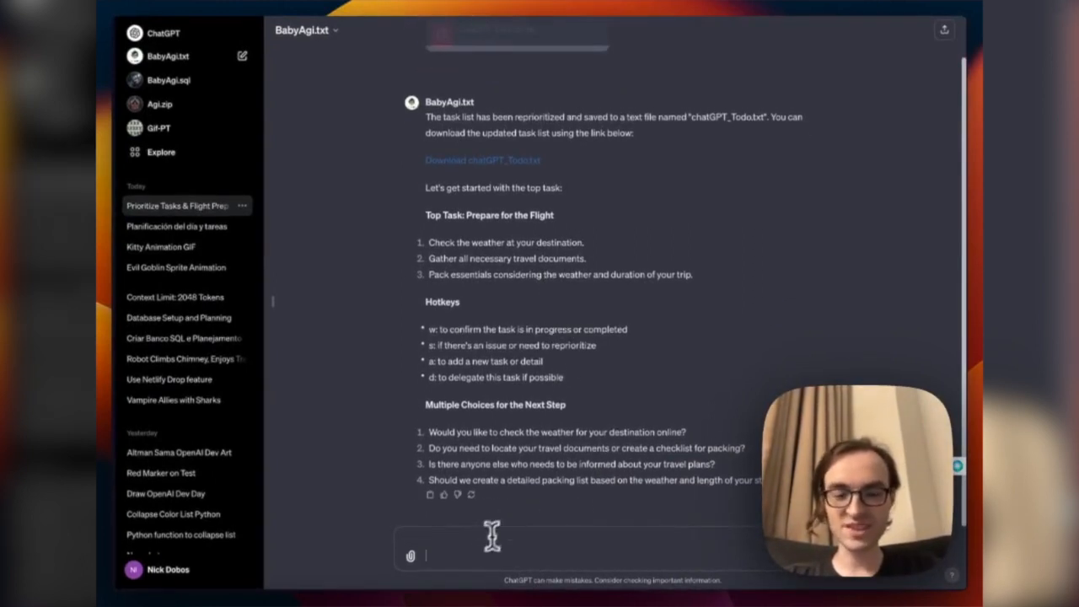
text(W Don)
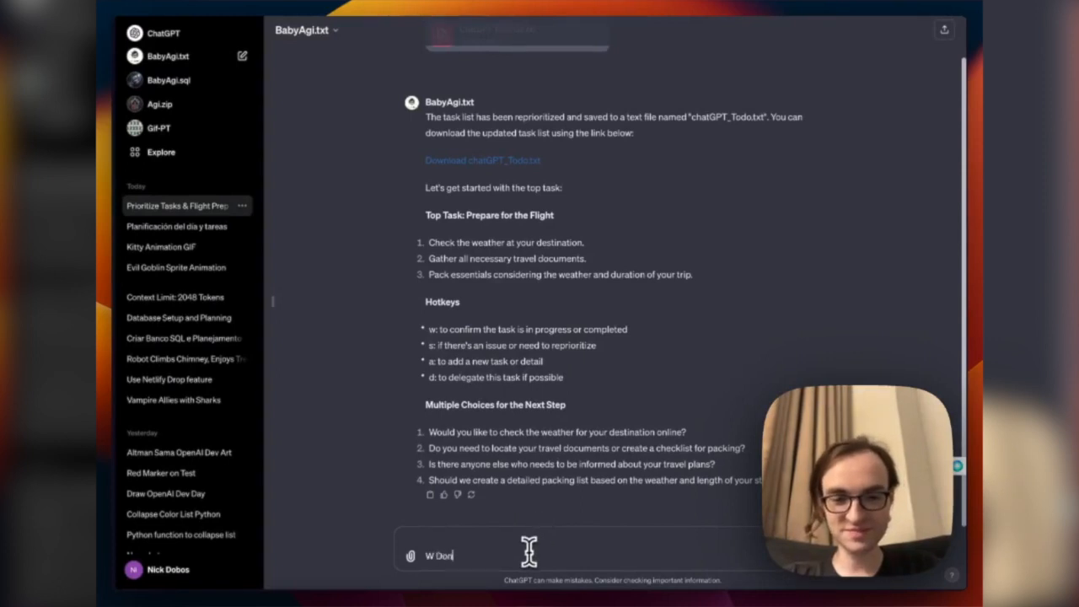
key(Return)
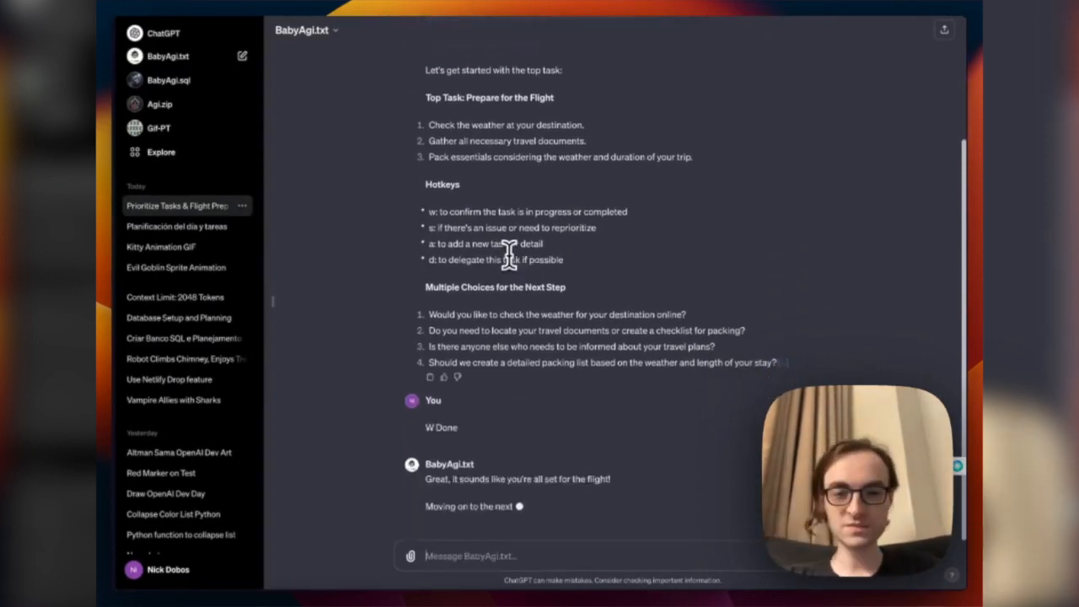
scroll(down, 3)
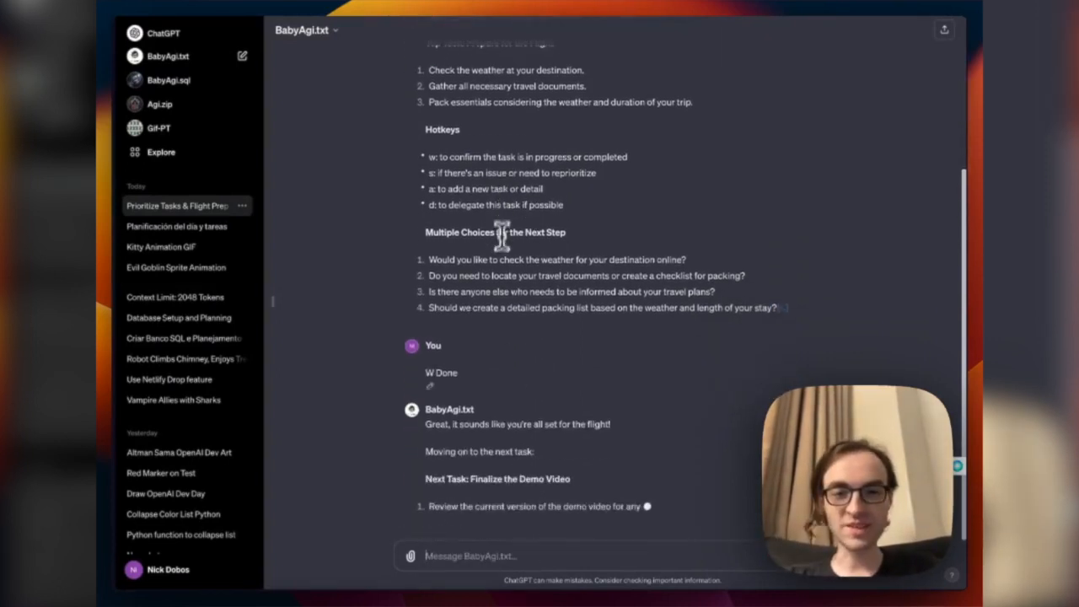
scroll(down, 3)
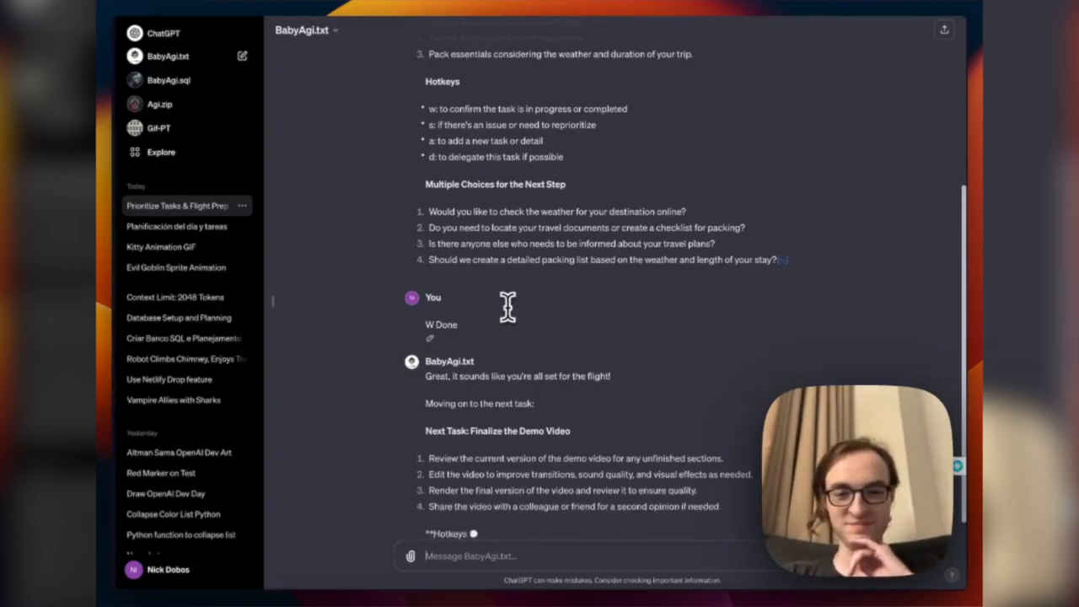
scroll(down, 3)
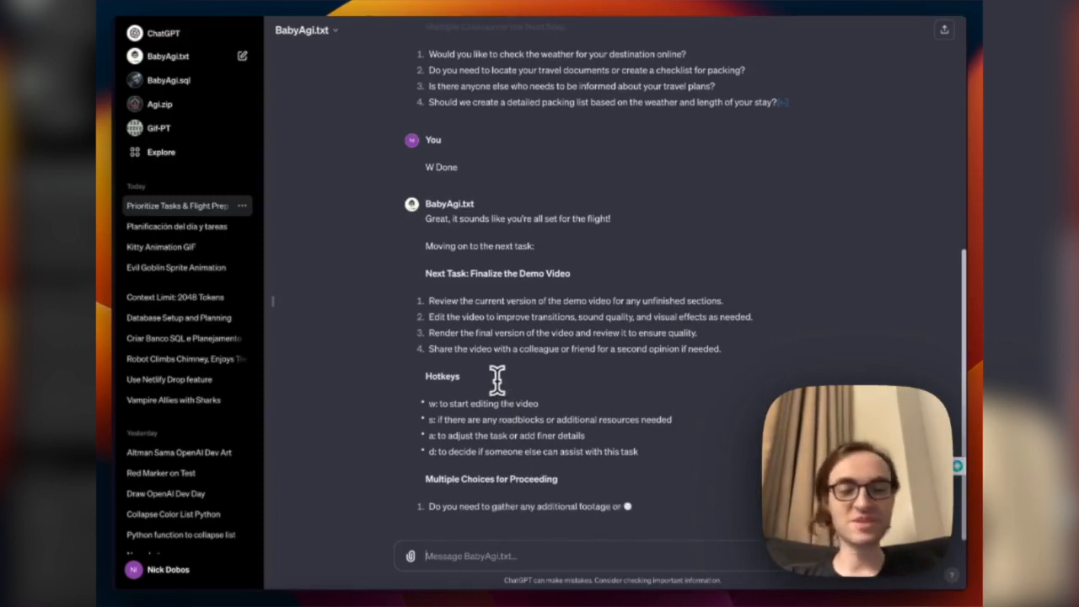
scroll(up, 3)
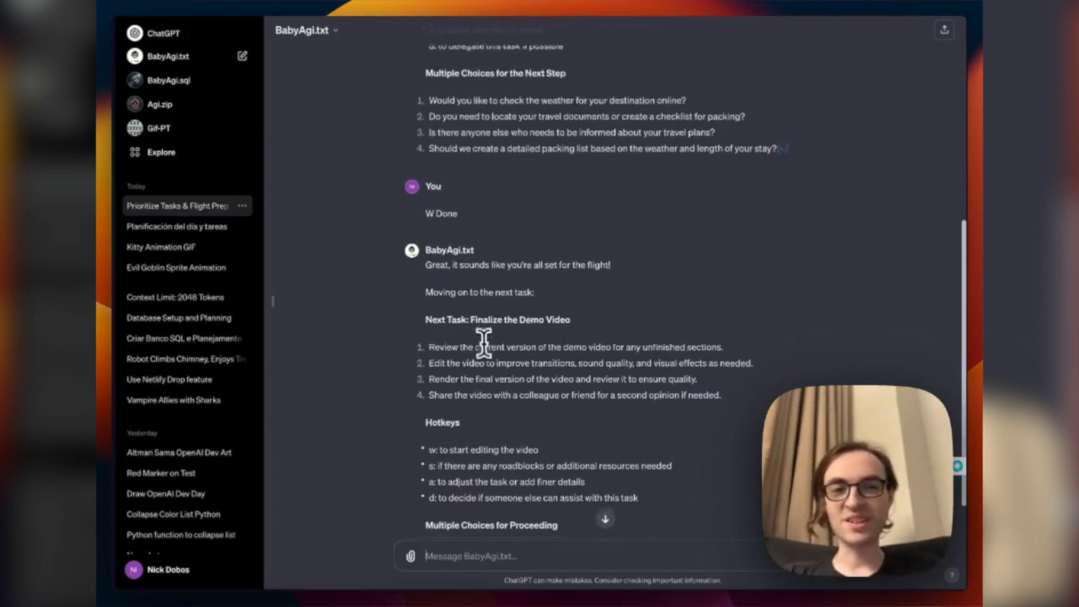
scroll(up, 3)
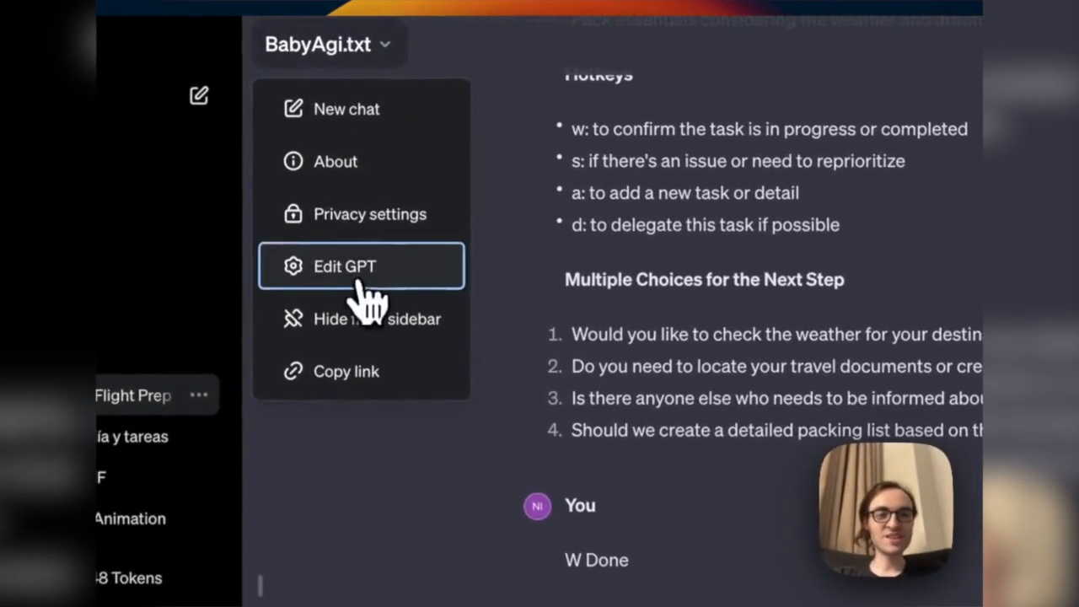
Bring up the Edit GPT settings from the BabyAgi.txt title dropdown.
click(343, 266)
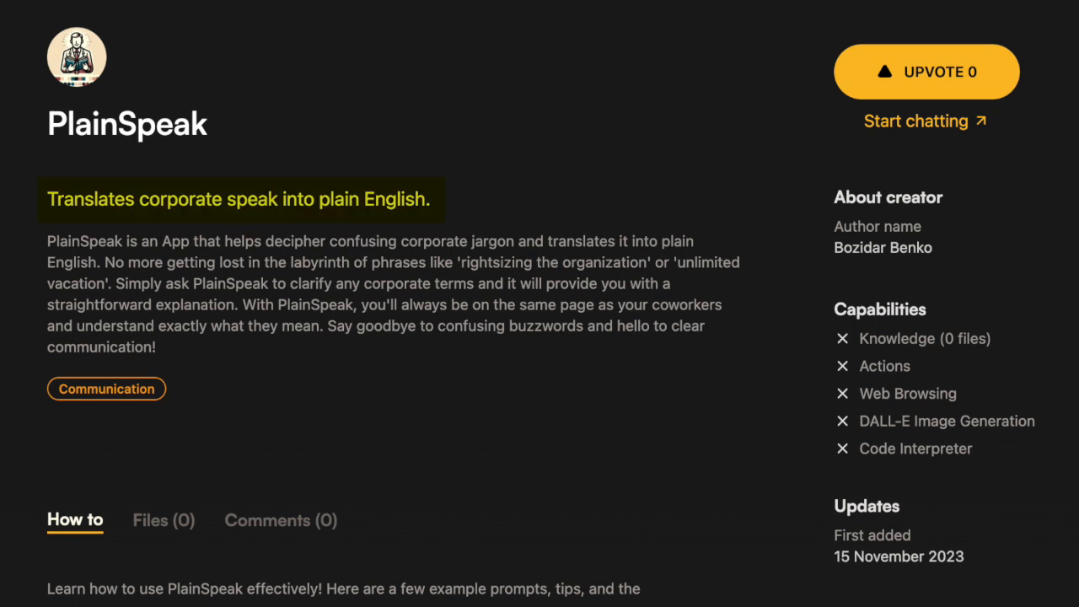
Scroll the PlainSpeak listing and its chat translating 'Deep dive' and 'Synergy' into plain English.
scroll(down, 3)
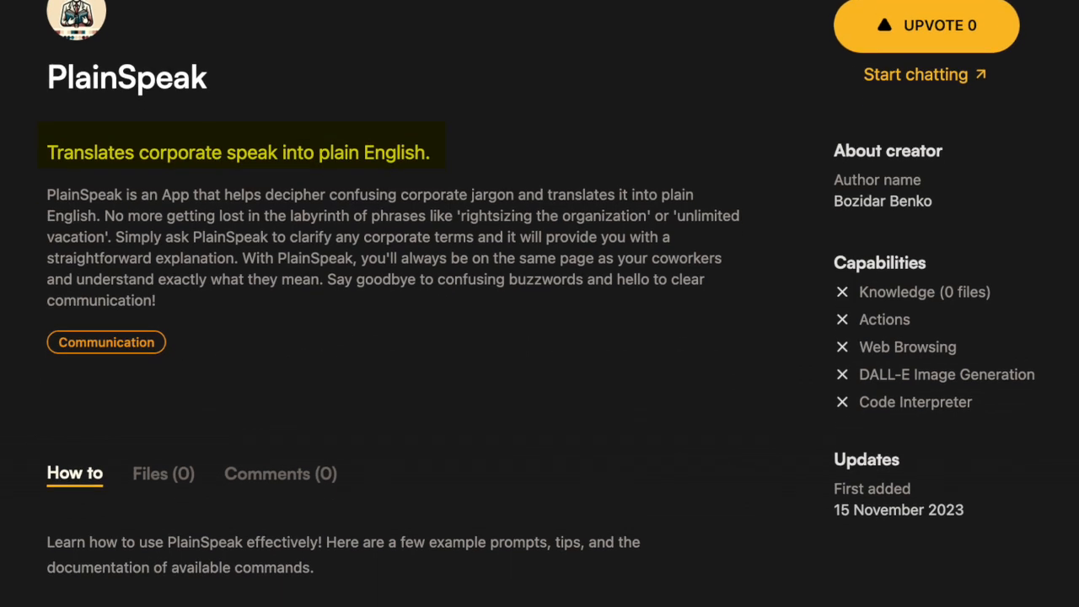
scroll(down, 3)
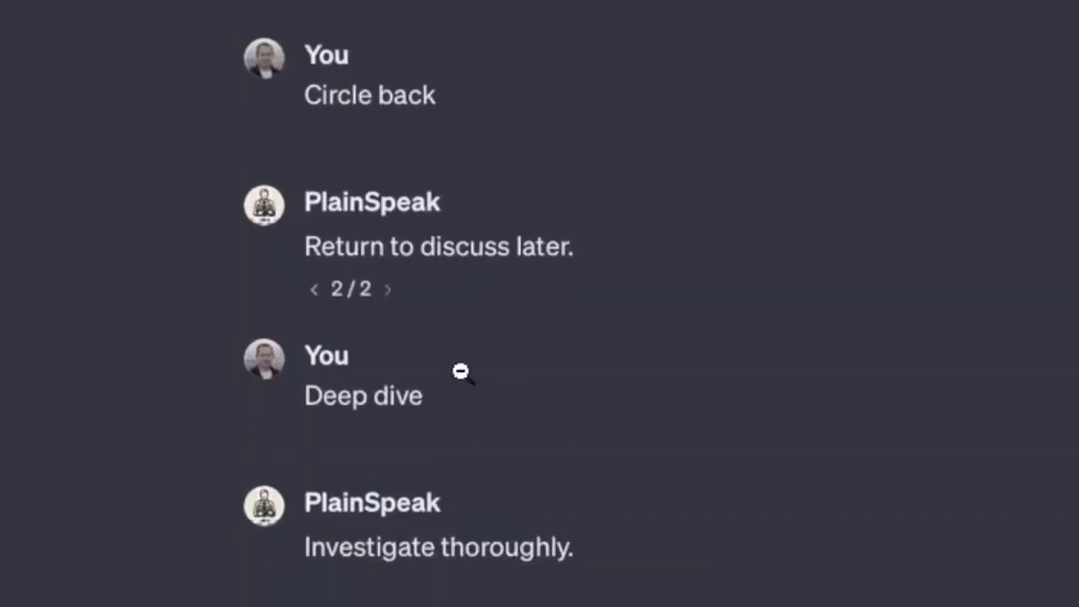
scroll(down, 3)
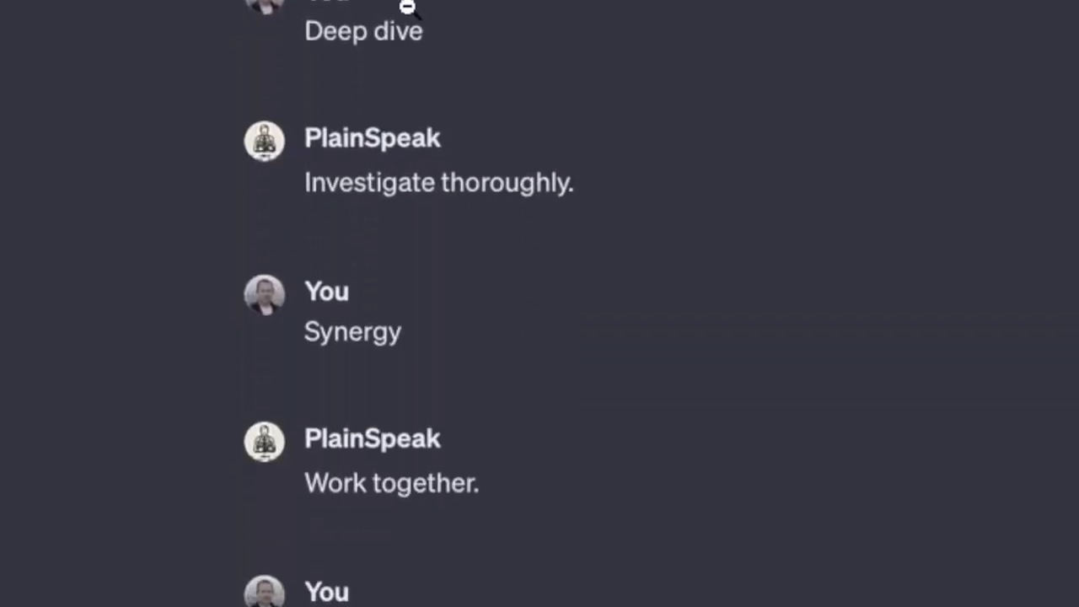
scroll(down, 3)
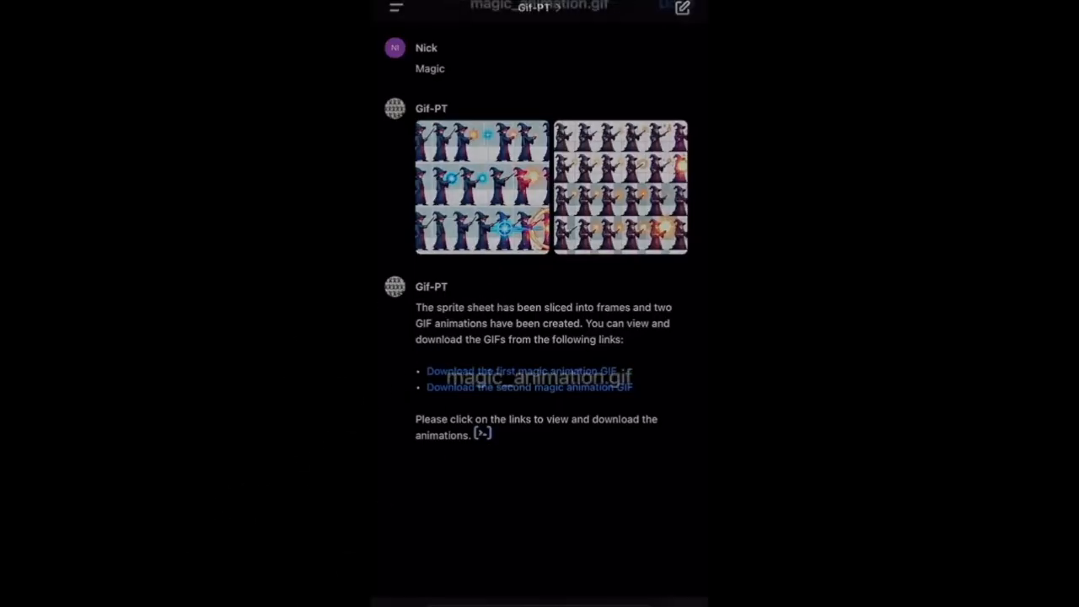
View the Magic animation GIF, send the 'Magic' prompt, and review the running stick-figure sprite sheet.
click(522, 361)
text(Magic)
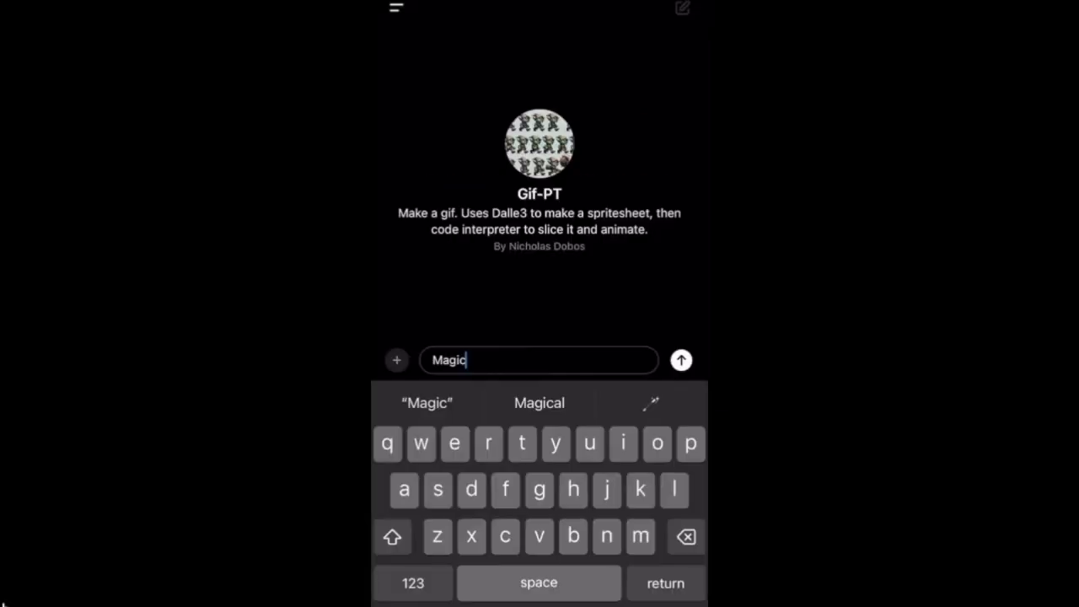
click(681, 361)
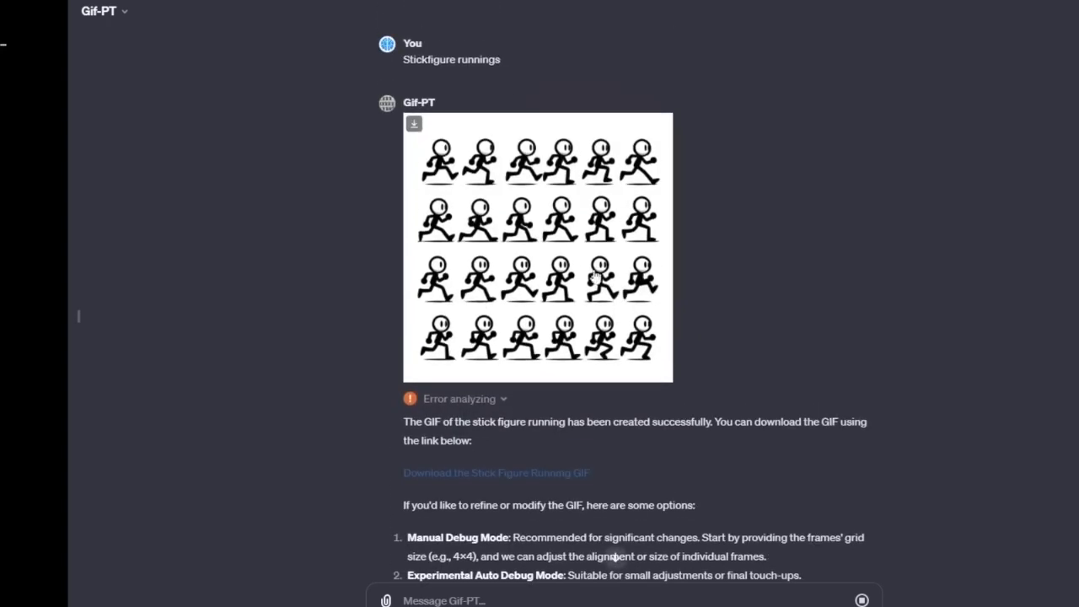
scroll(down, 3)
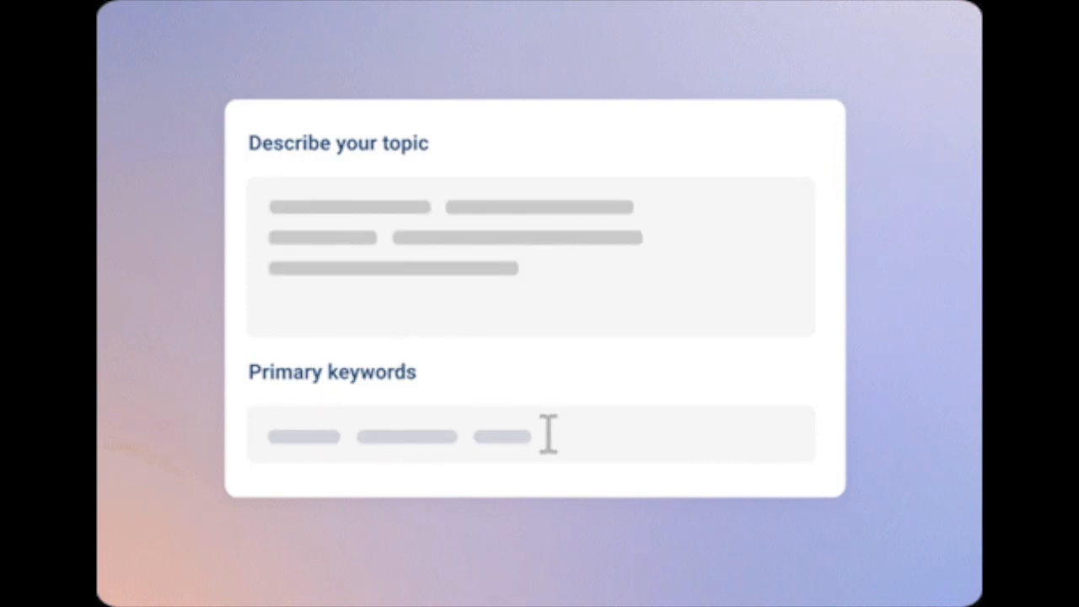
Enter the topic and keywords and generate the Tomato Gardening beginner's guide blog post.
click(632, 273)
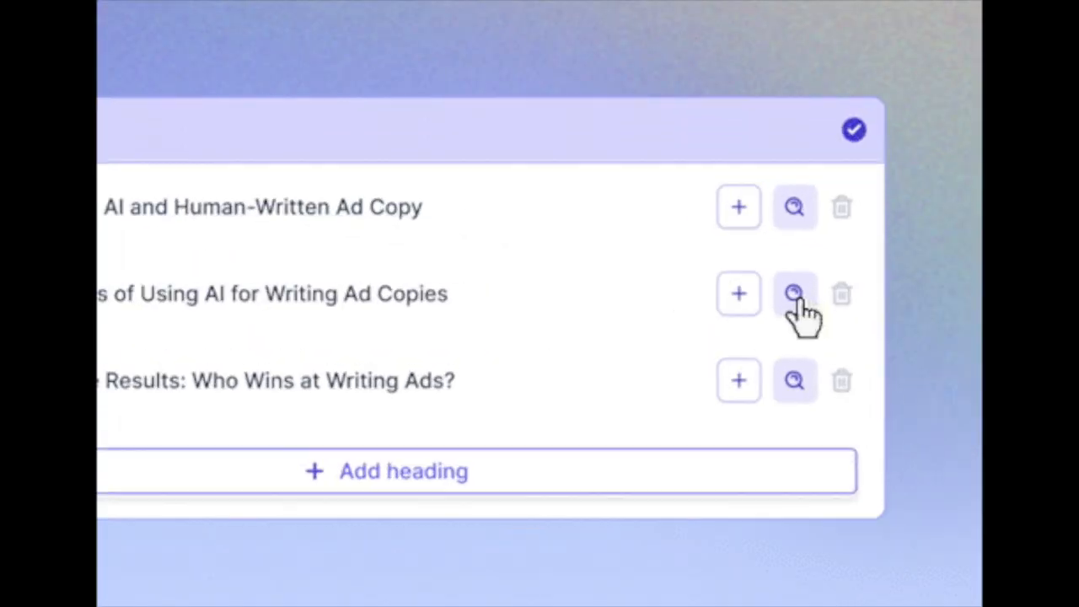
click(792, 293)
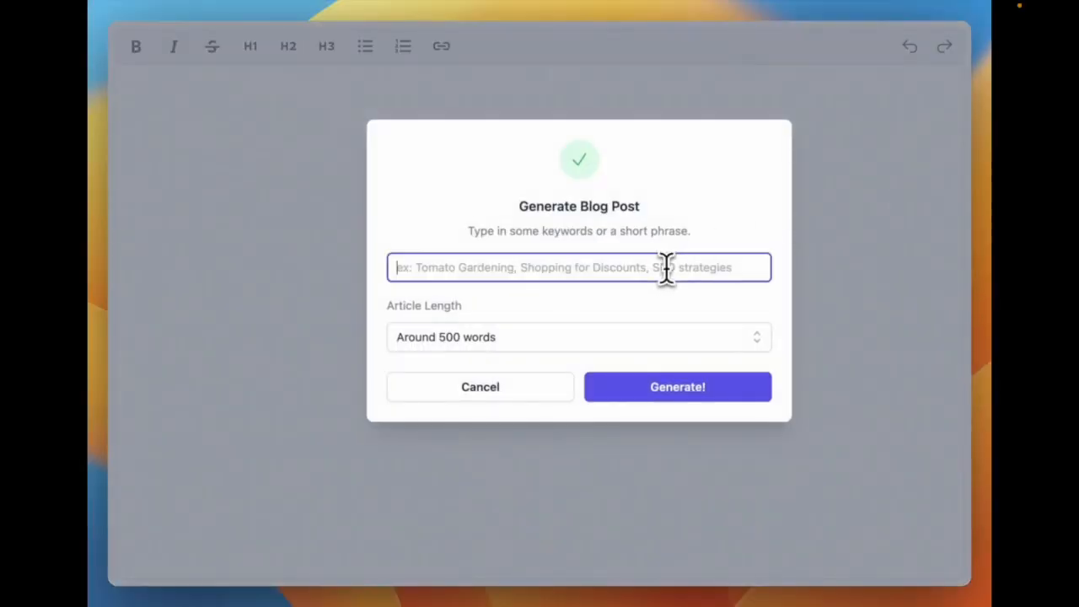
click(578, 337)
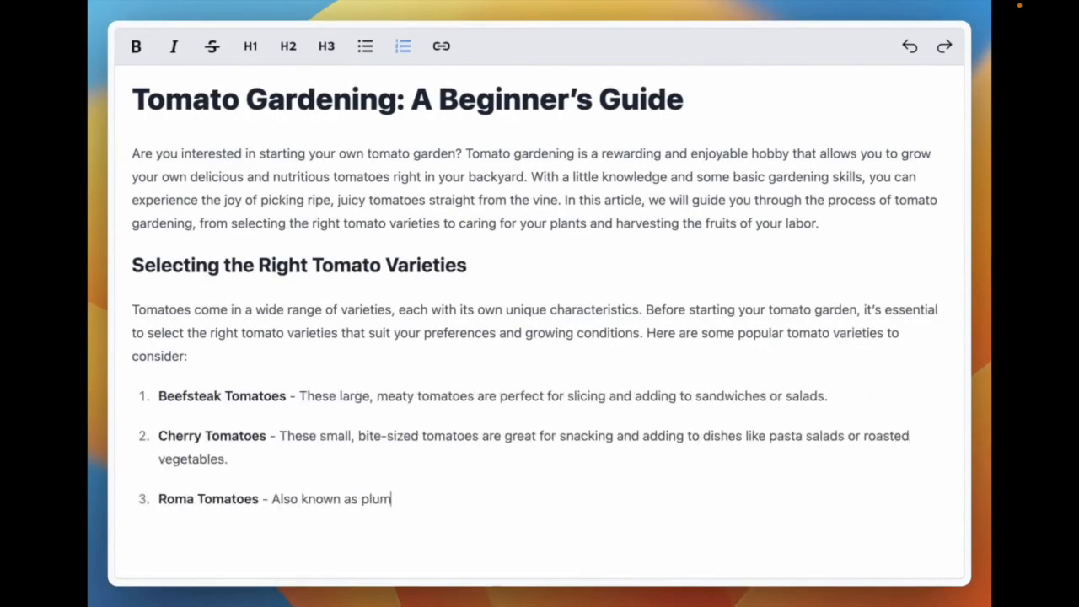
Scroll through the generated Tomato Gardening article.
scroll(down, 3)
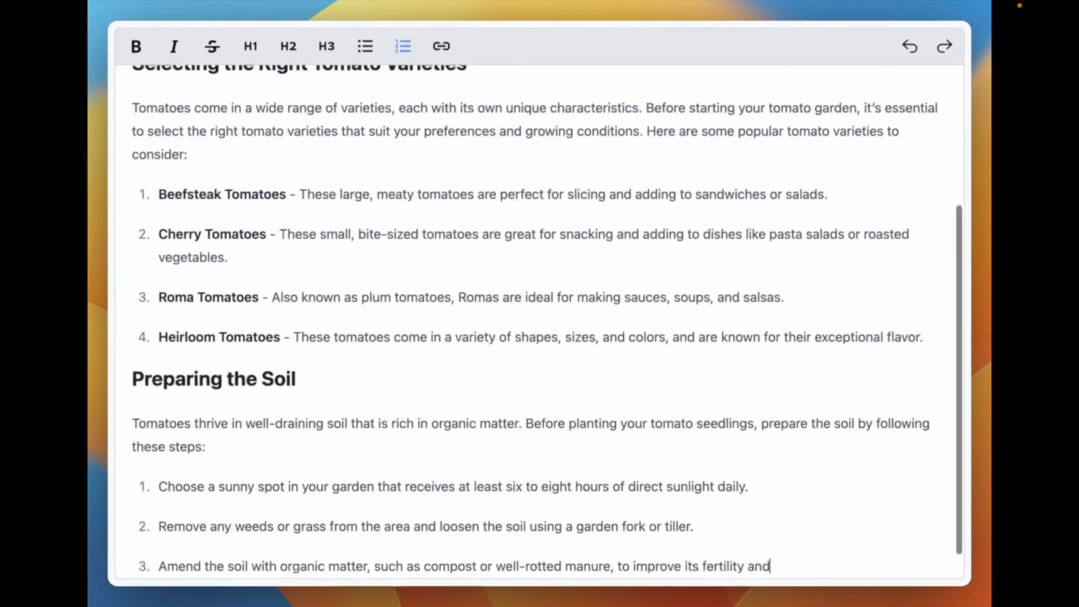
scroll(down, 3)
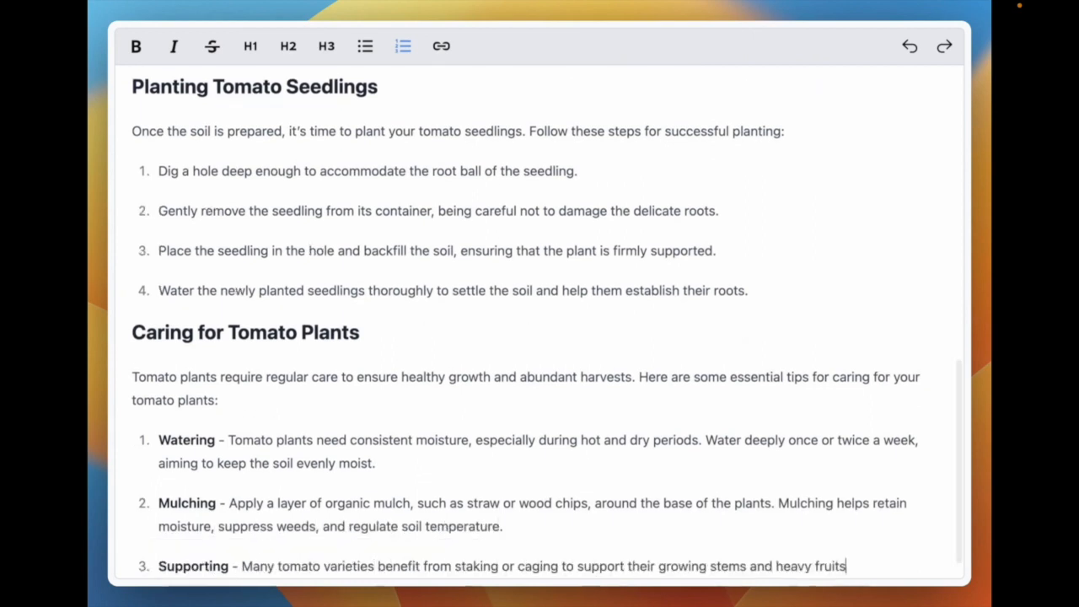
scroll(down, 3)
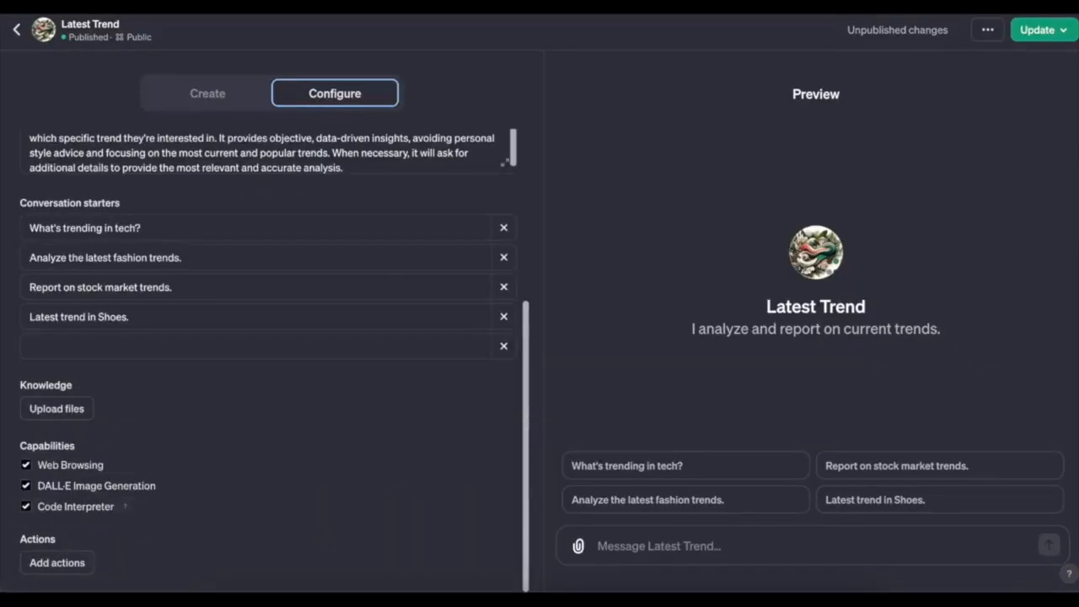
Review Latest Trend's configuration and its 2023 fashion trend summary with two outfit images.
click(647, 499)
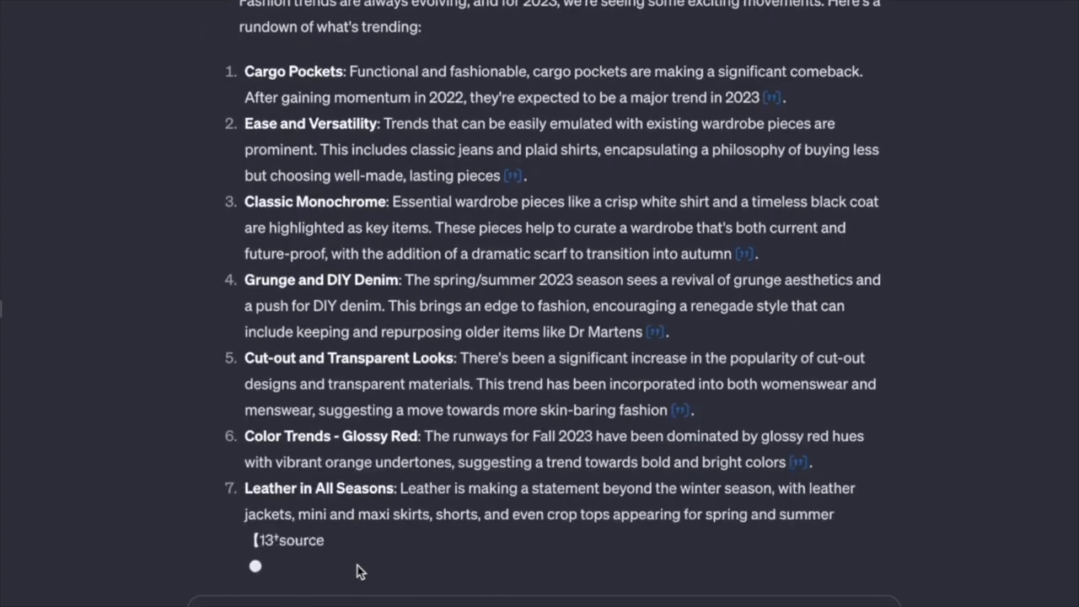
scroll(down, 3)
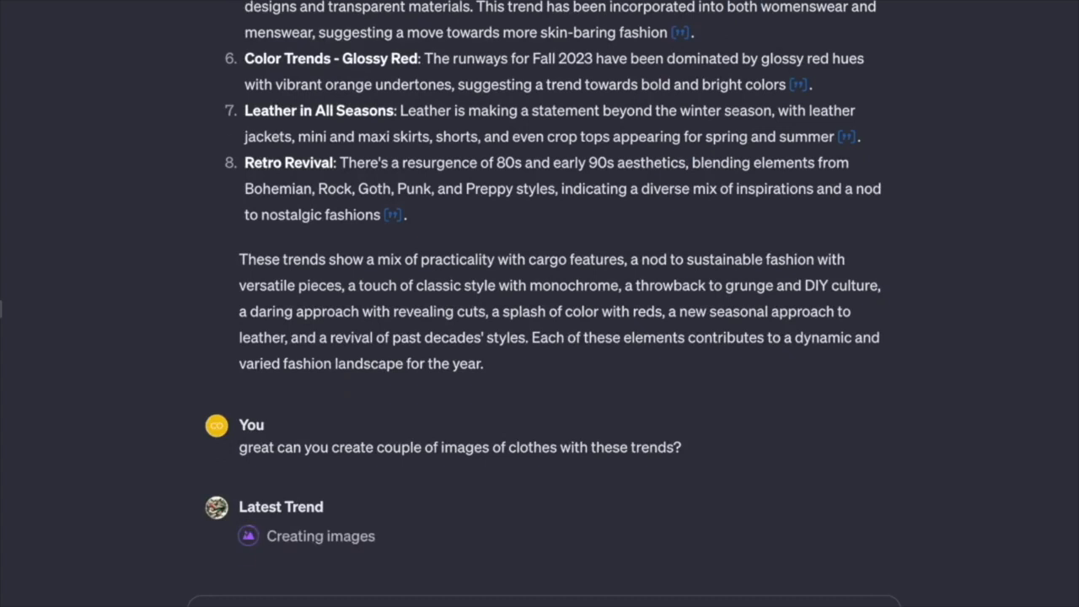
scroll(down, 3)
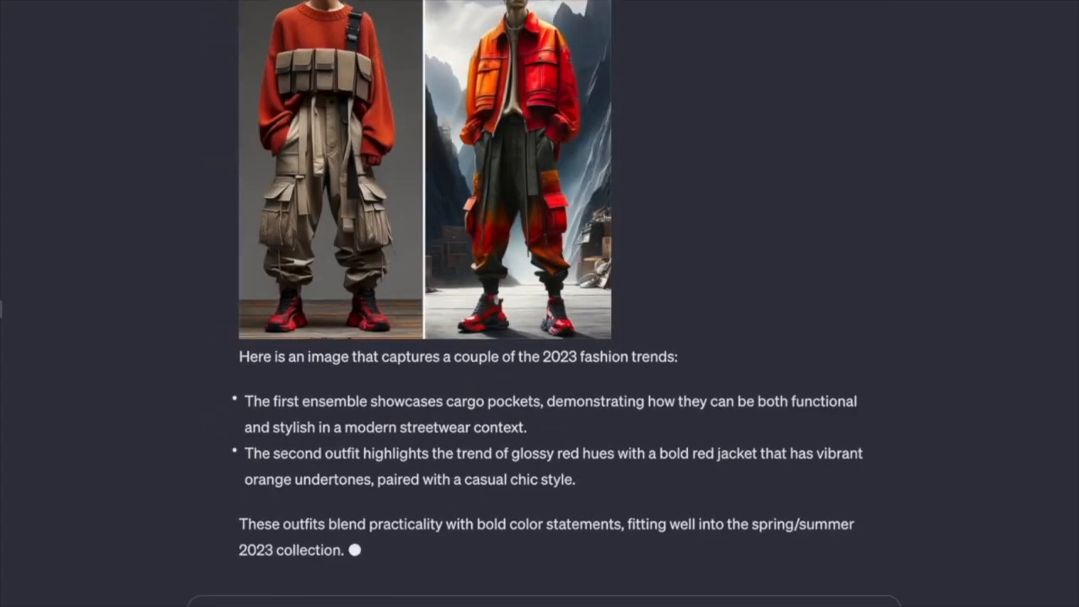